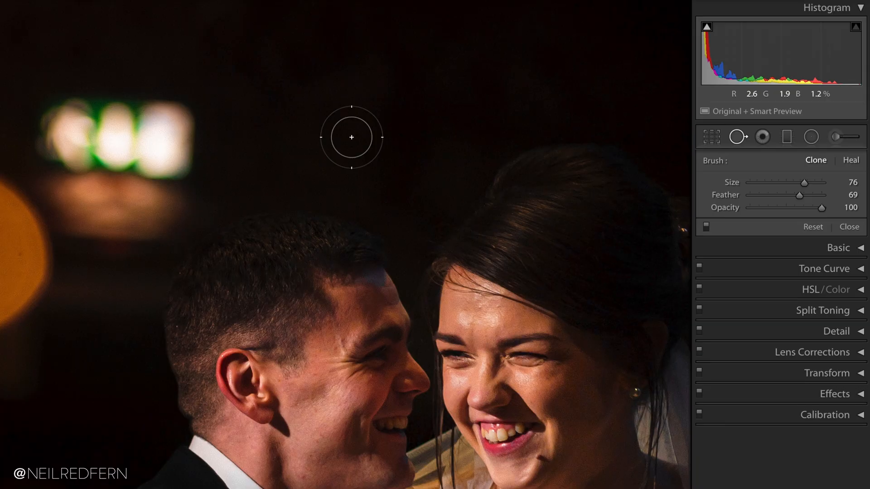
Try a clone spot removal over the green exit sign, then close the tool.
left_click(282, 123)
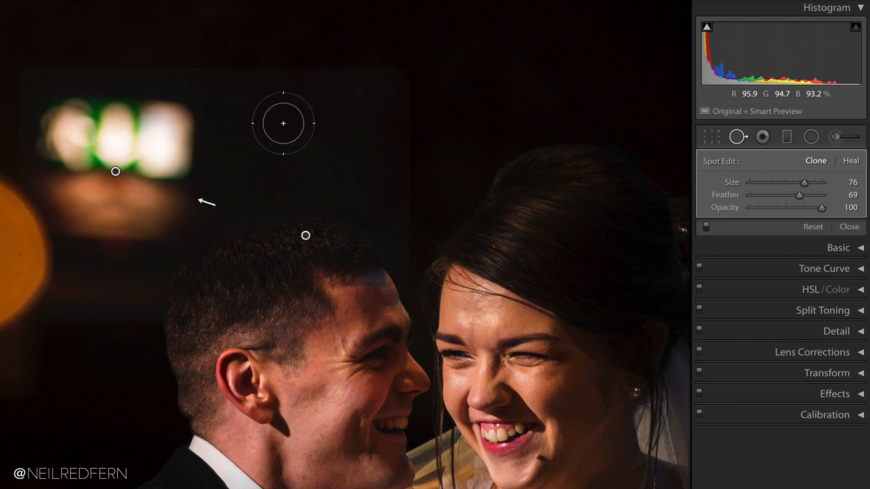
left_click(738, 136)
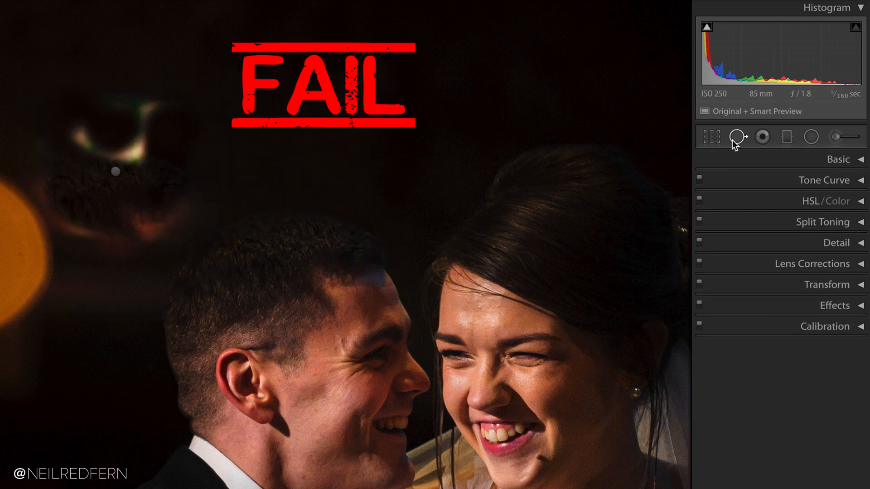
left_click(738, 136)
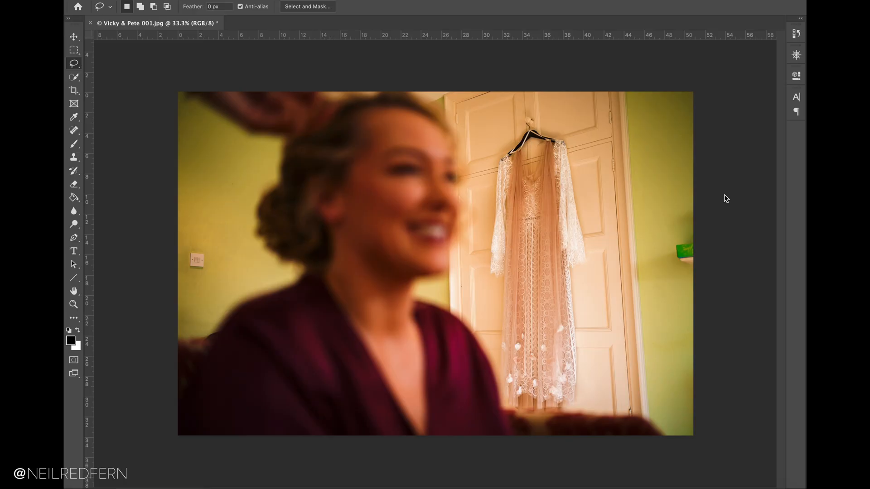
mouse_move(721, 243)
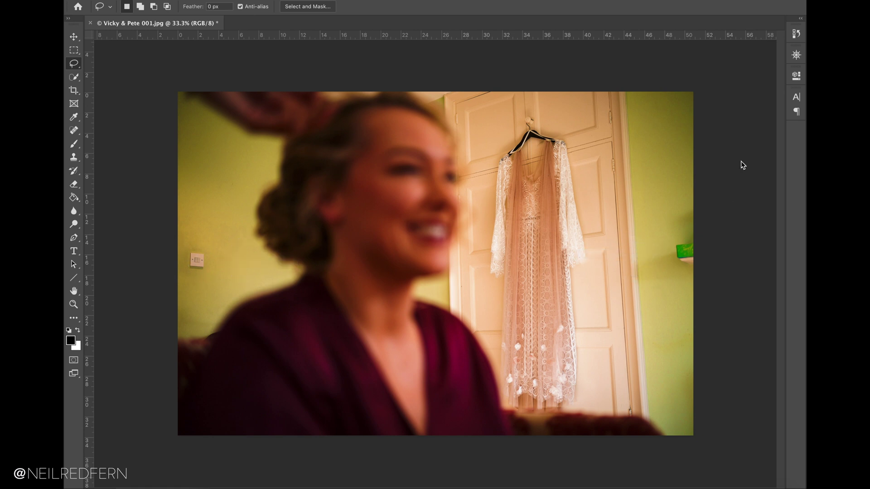
mouse_move(722, 94)
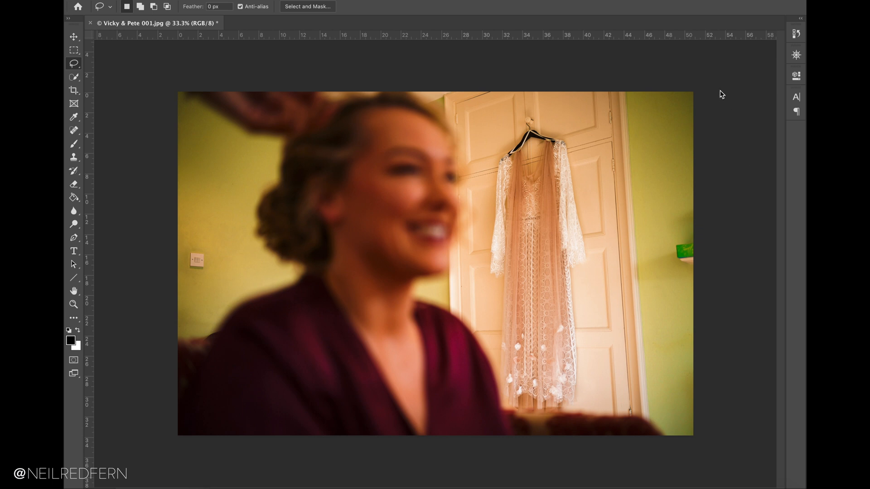
mouse_move(76, 77)
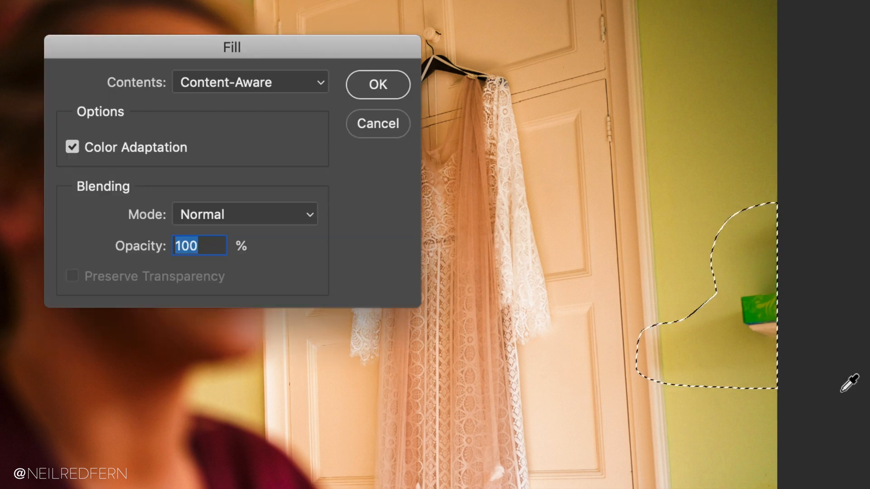
Content-aware fill the lassoed green shelf object, then zoom in to check.
left_click(378, 84)
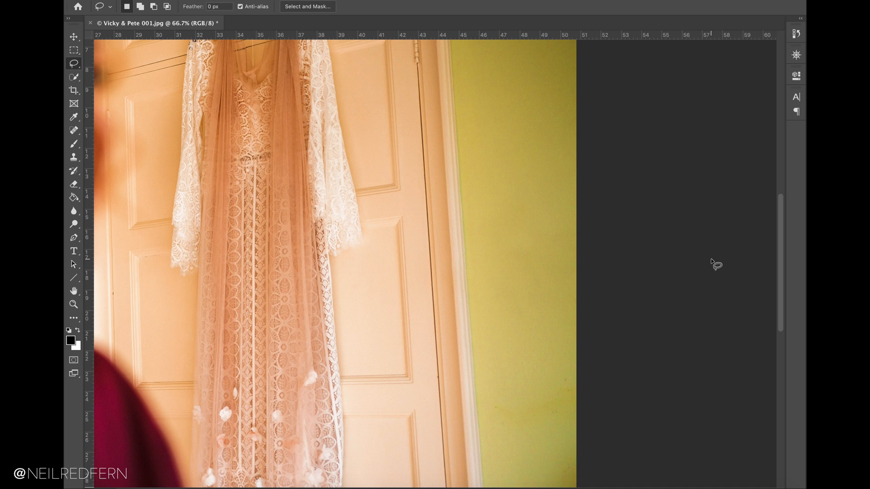
scroll("up", 3)
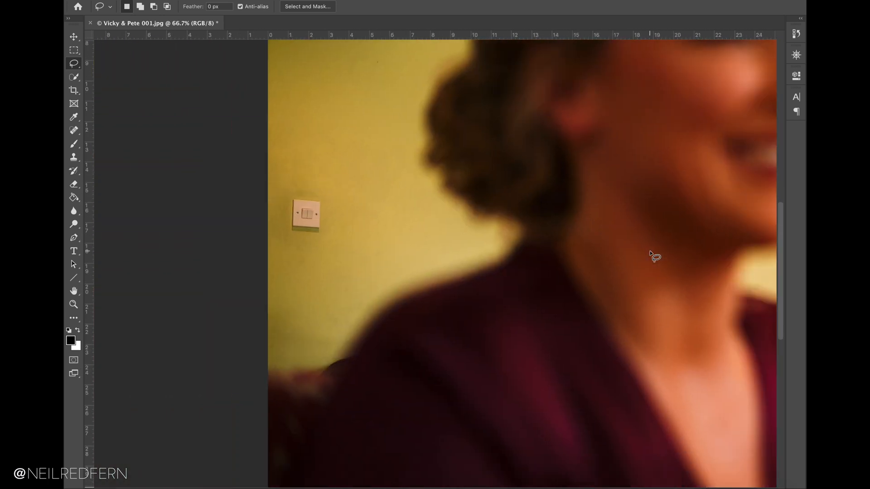
mouse_move(332, 183)
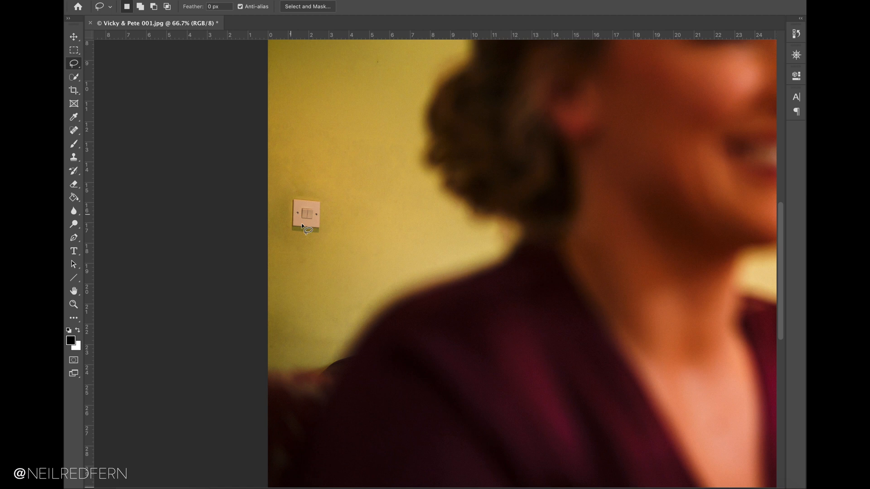
mouse_move(353, 177)
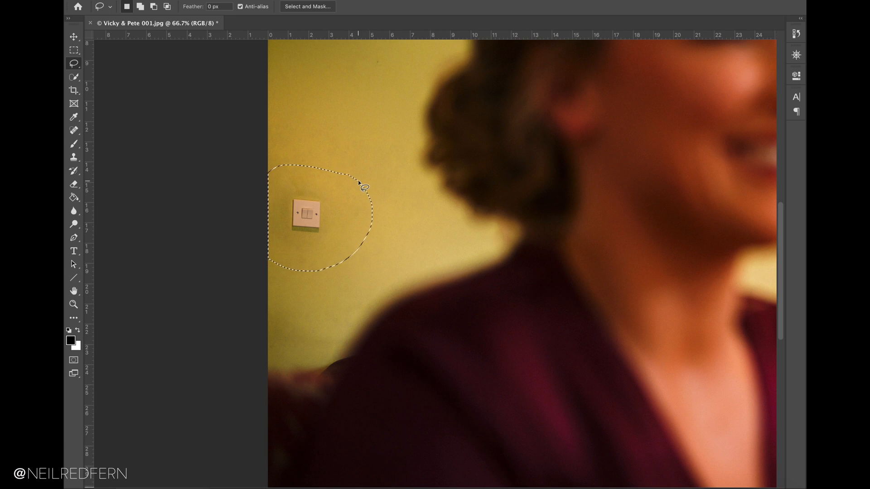
mouse_move(370, 145)
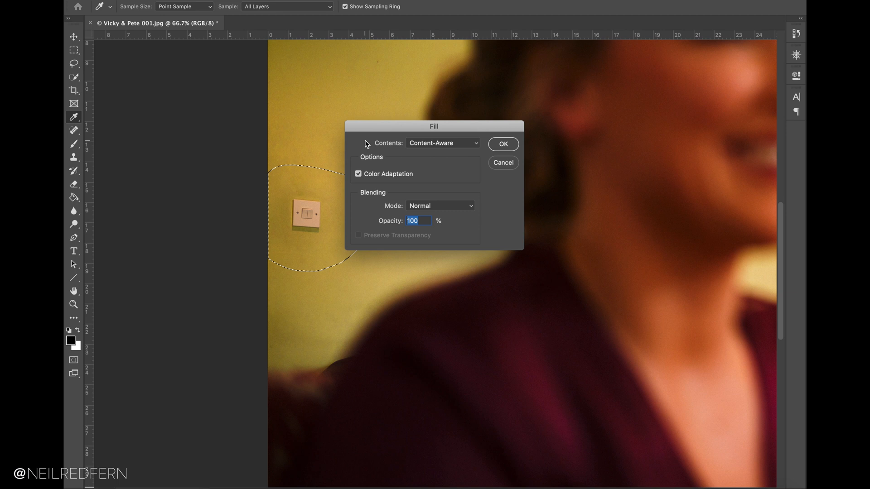
Content-aware fill the lassoed light switch on the yellow wall.
left_click(502, 144)
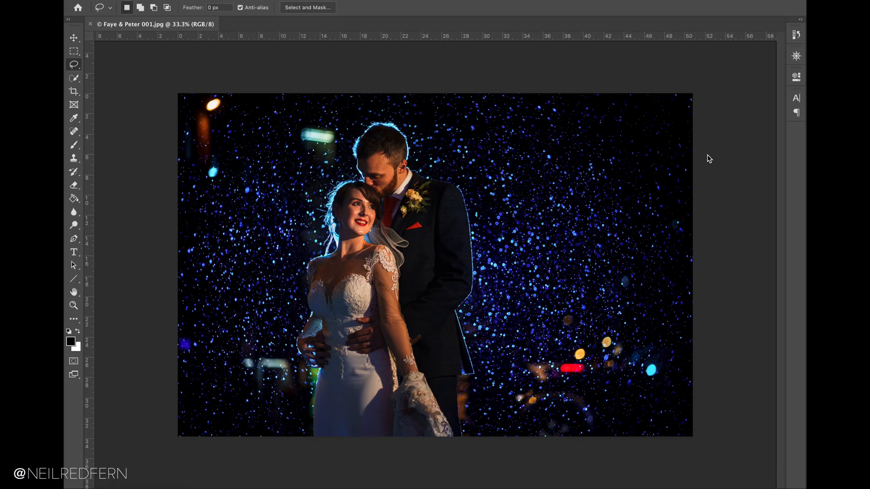
mouse_move(142, 96)
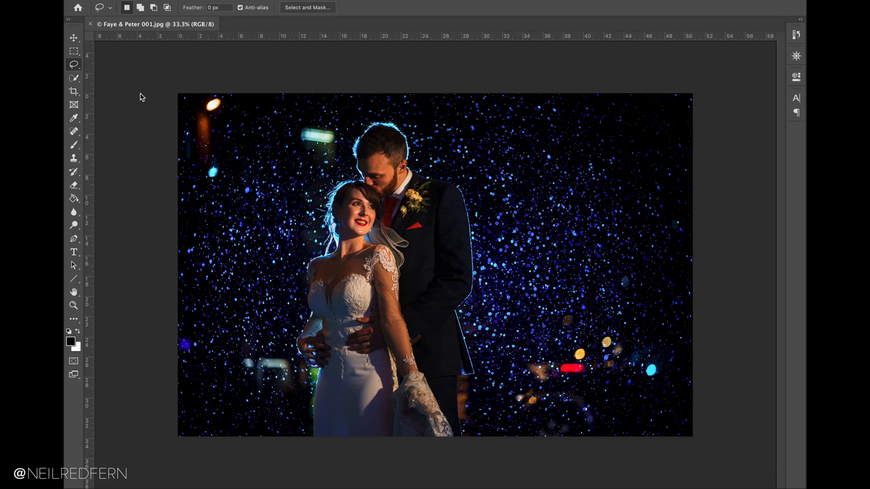
mouse_move(262, 131)
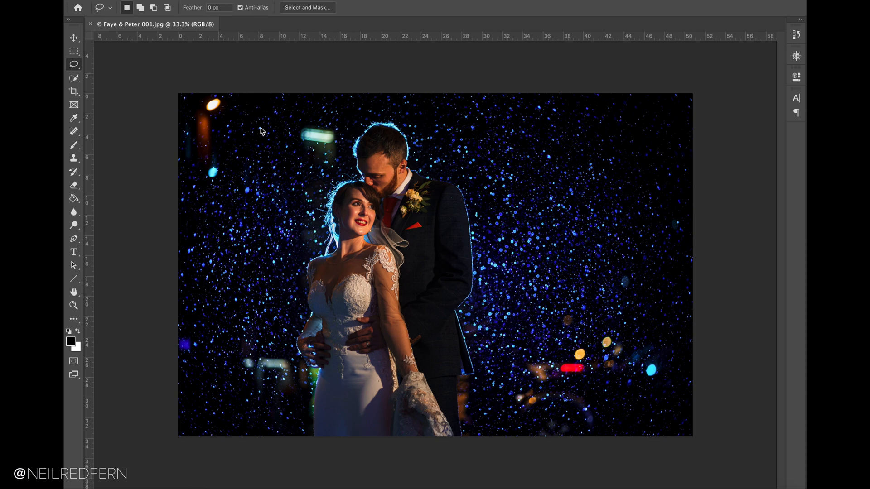
mouse_move(265, 147)
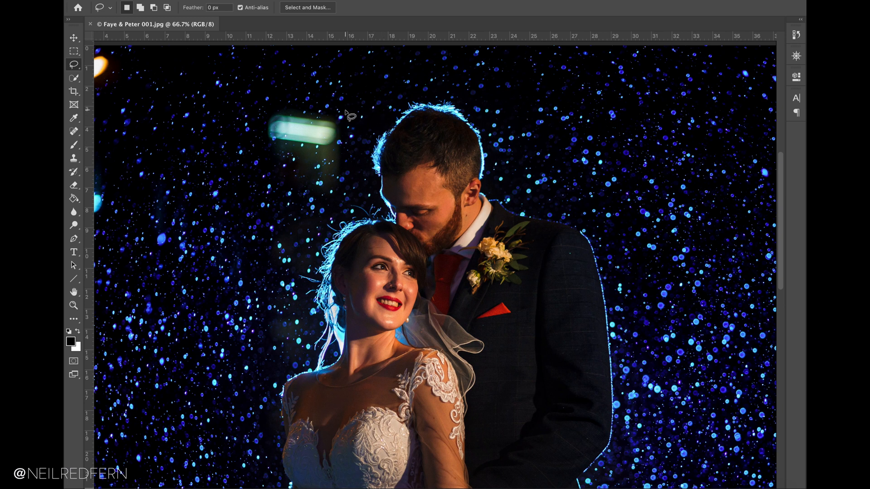
Lasso around the green light streak above the bride's head.
left_click_drag(341, 112, 358, 155)
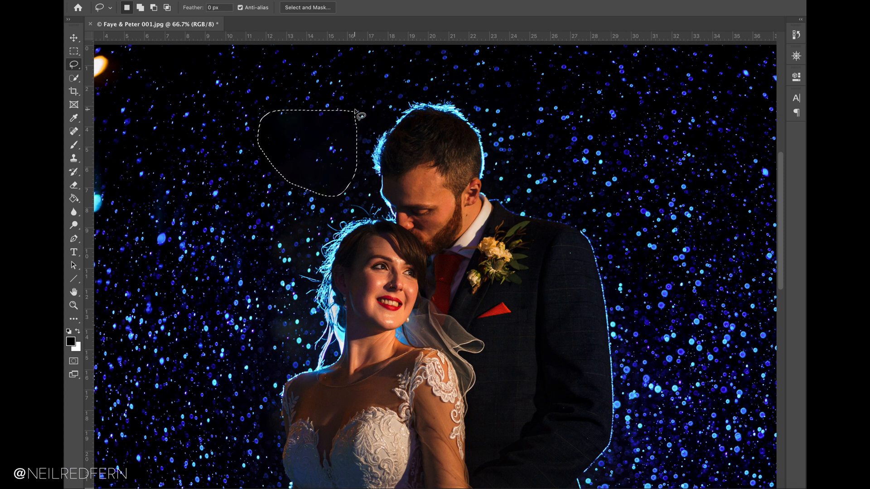
mouse_move(543, 135)
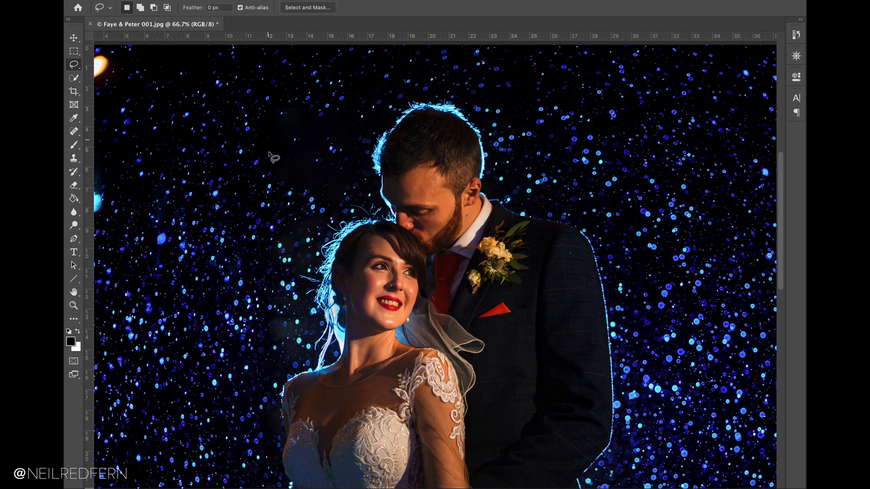
mouse_move(316, 147)
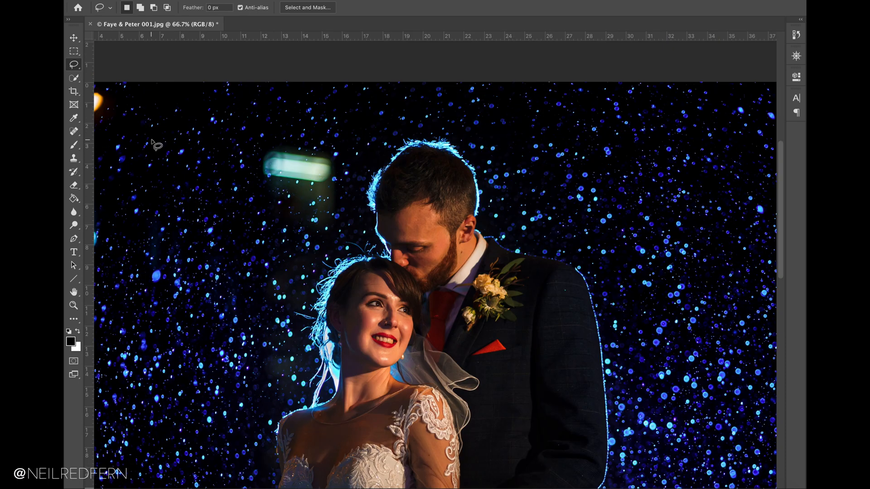
mouse_move(74, 159)
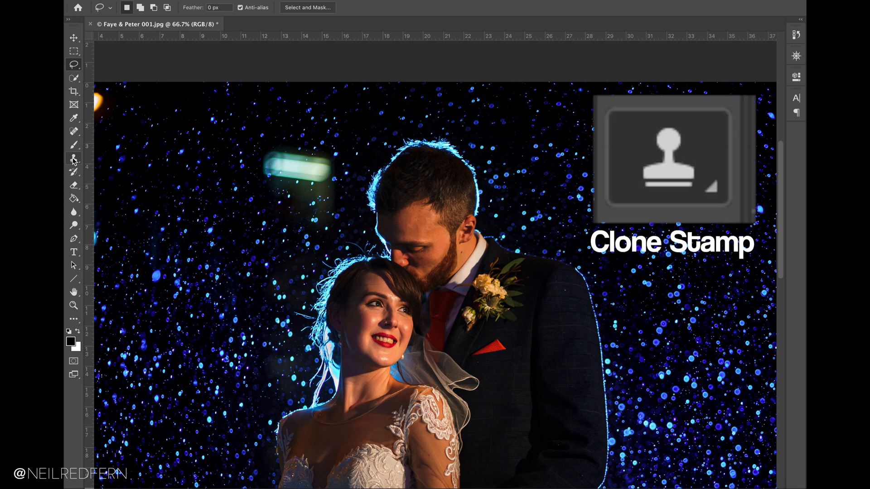
Switch to the Clone Stamp tool and scroll the view down.
left_click(73, 159)
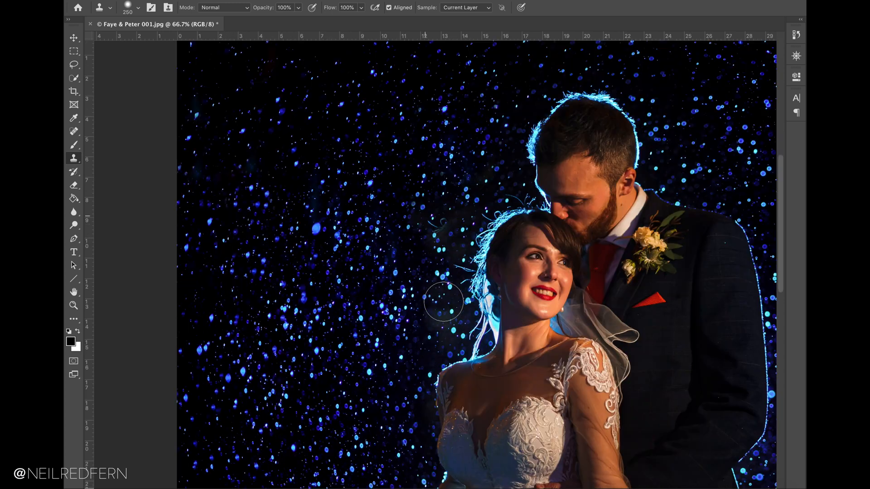
scroll("down", 3)
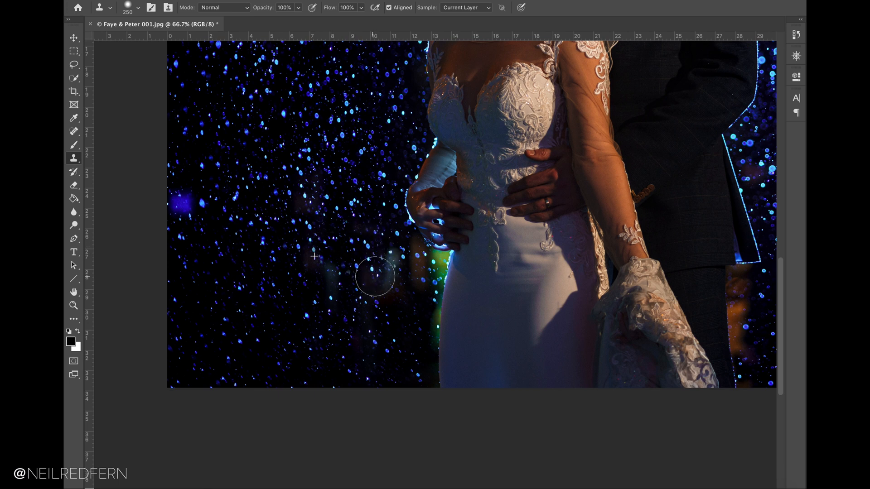
Sample clean rain and clone it over the green glow beside the dress.
left_click(373, 276)
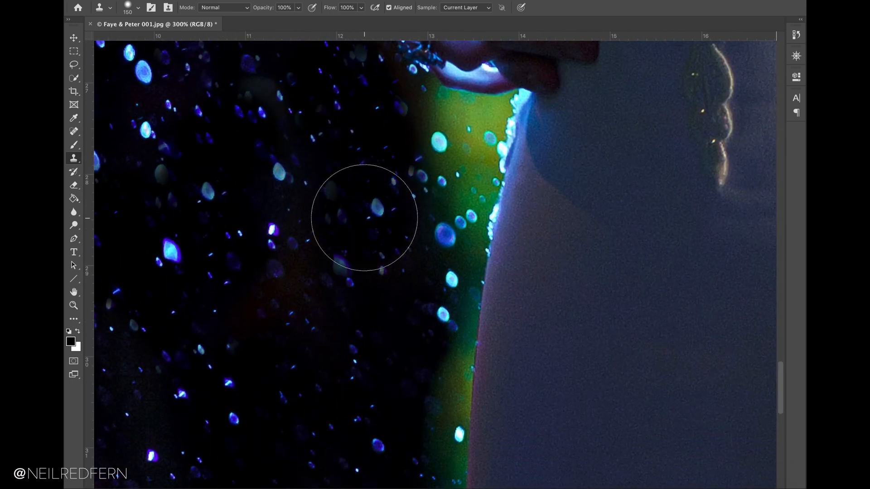
left_click(475, 185)
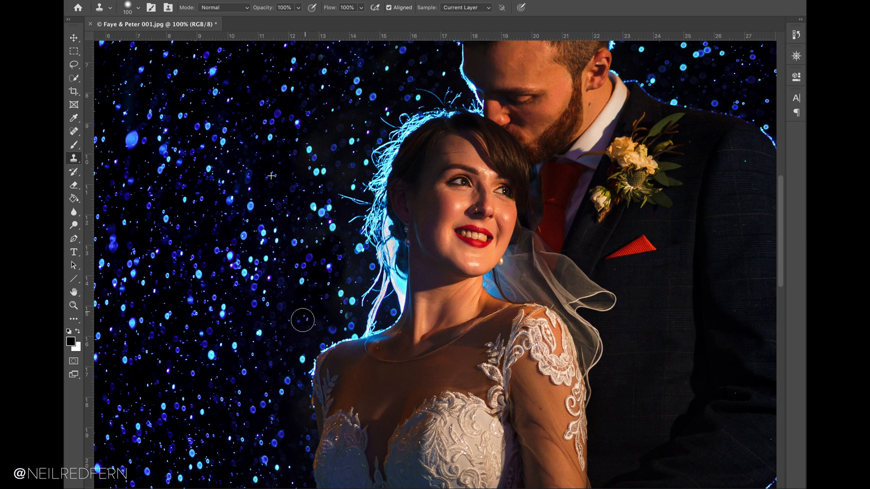
Scroll right and clone over the orange light beside the groom.
scroll("right", 3)
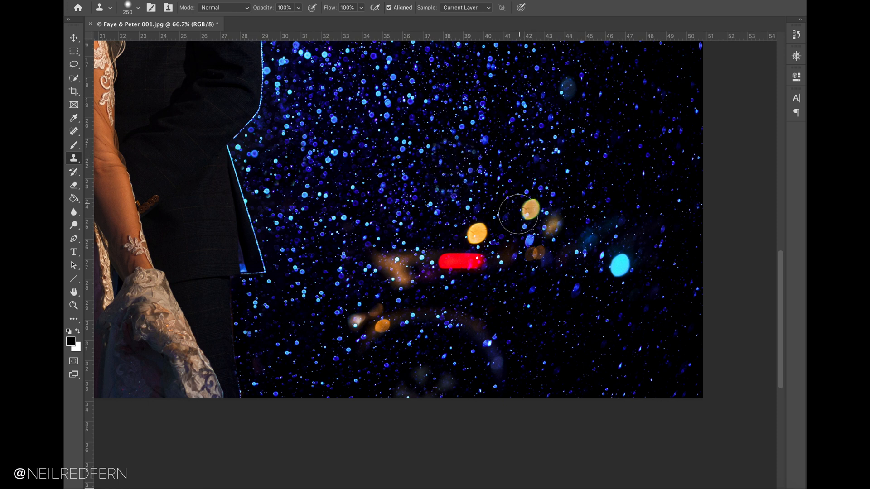
left_click(524, 210)
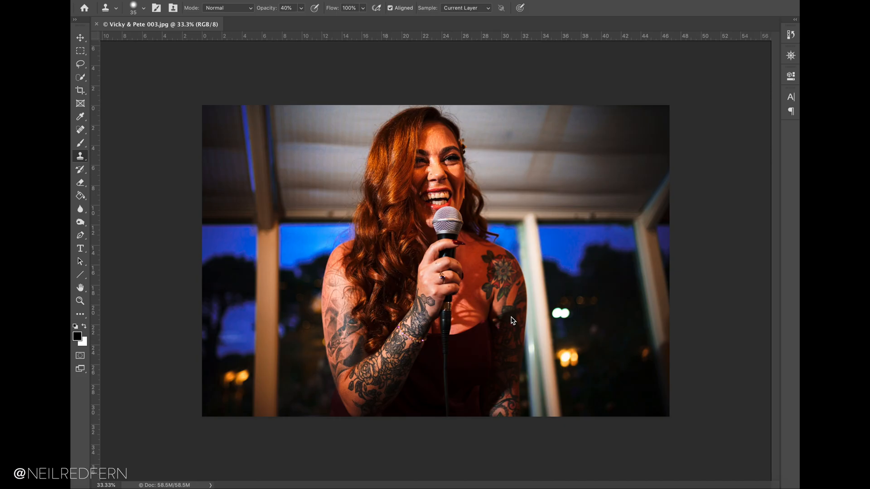
mouse_move(81, 69)
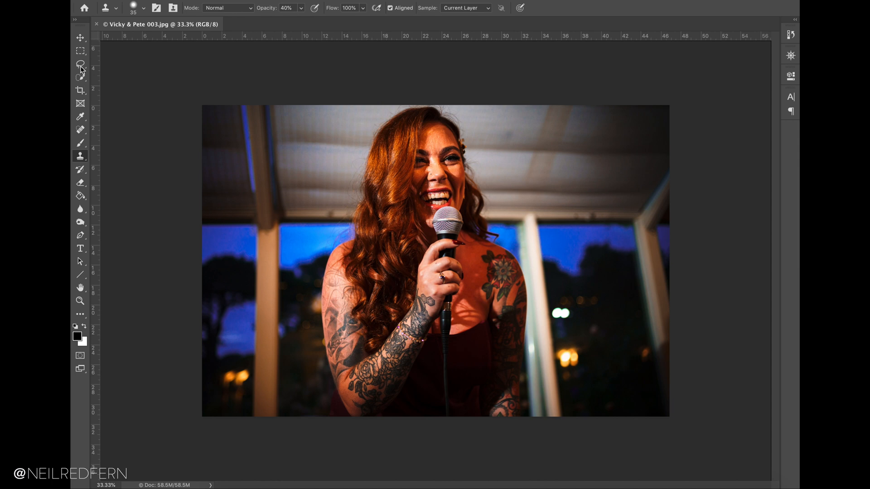
Select the Lasso and begin outlining the background lights beside the singer.
left_click(80, 64)
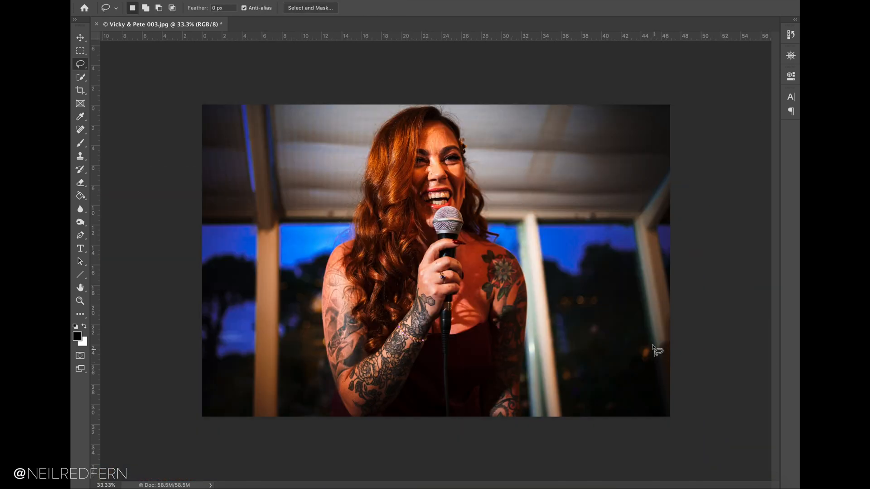
left_click(80, 221)
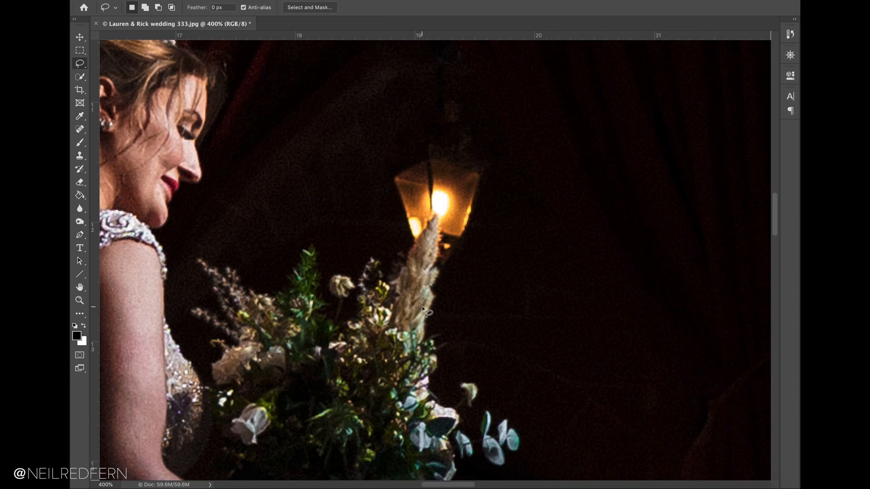
Select the Clone Stamp tool for retouching beside the lantern.
left_click(80, 155)
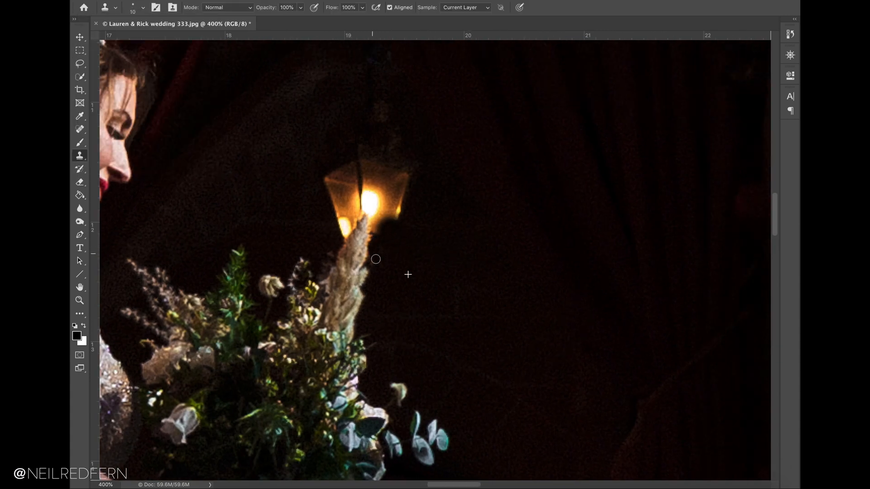